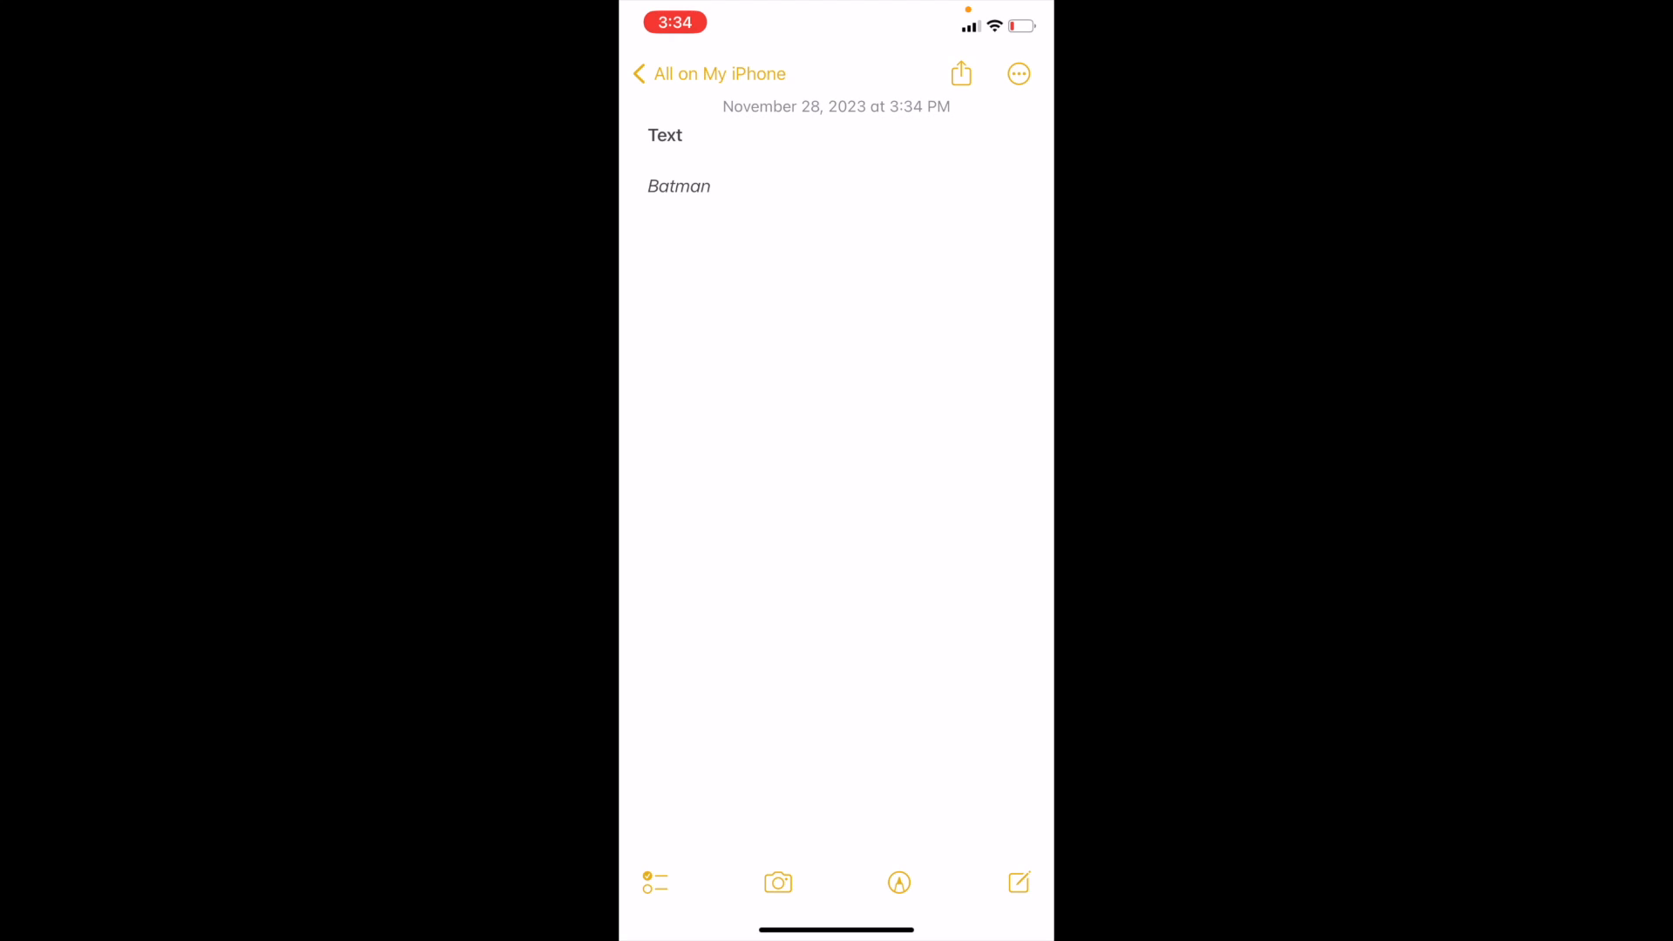
Place the insertion point at the end of the italic word 'Batman'.
{"action": "left_click", "coordinate": [704, 186]}
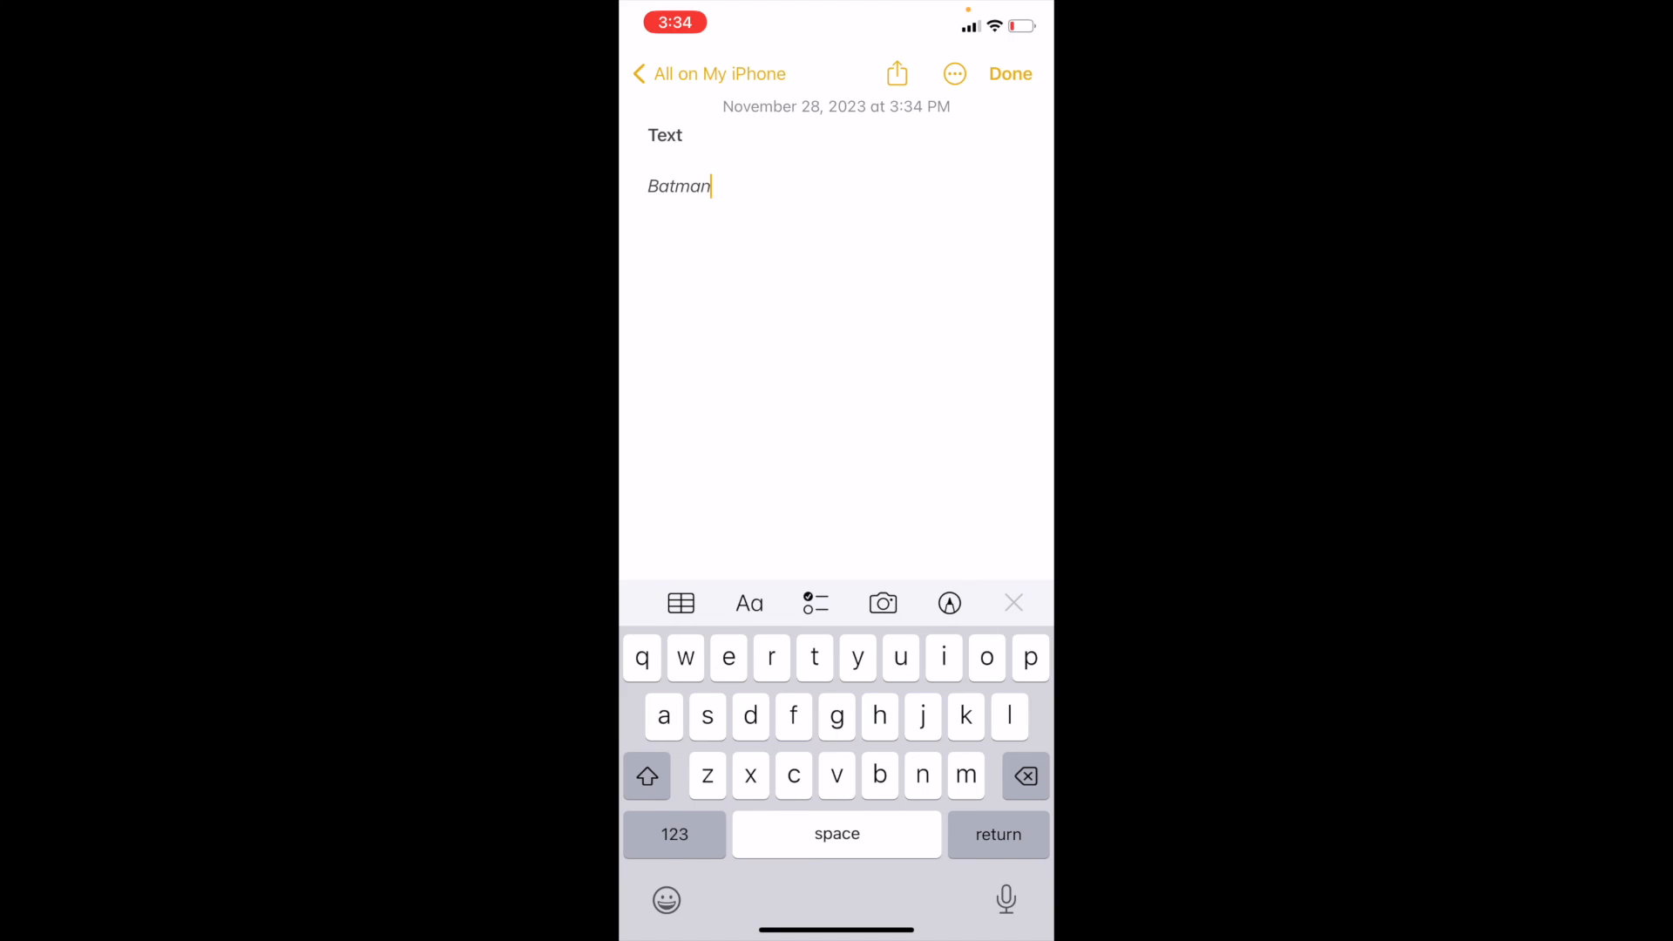
Type 'Random' on a new line under Batman and show the Aa formatting options.
{"action": "key", "text": "return"}
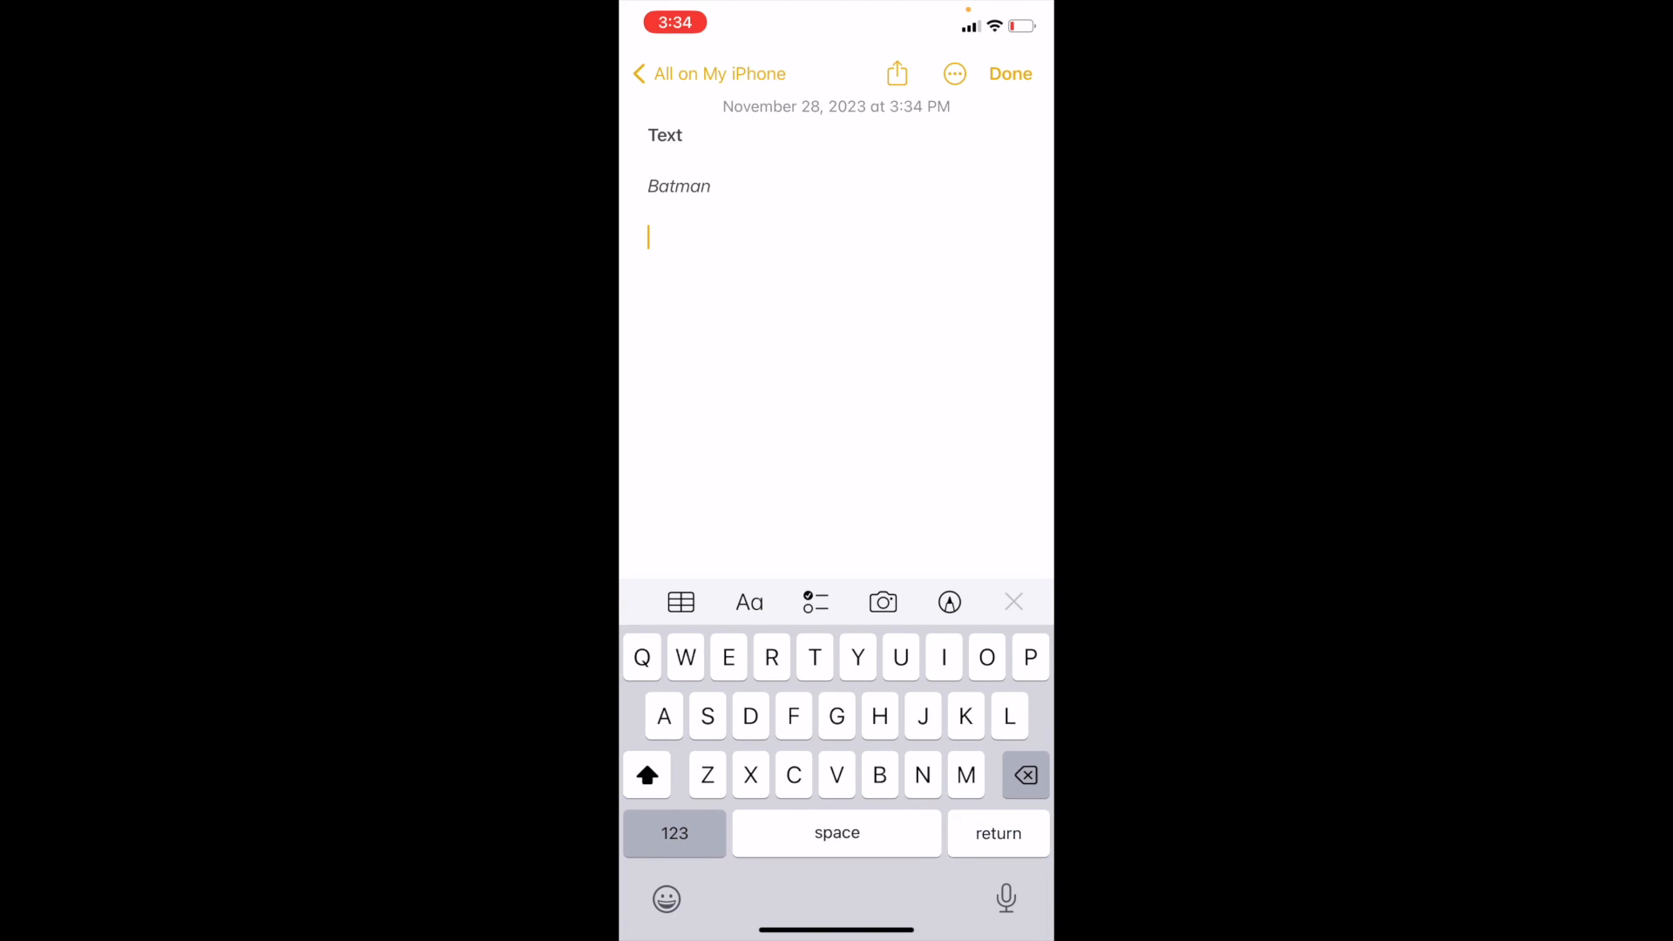
{"action": "type", "text": "Ra"}
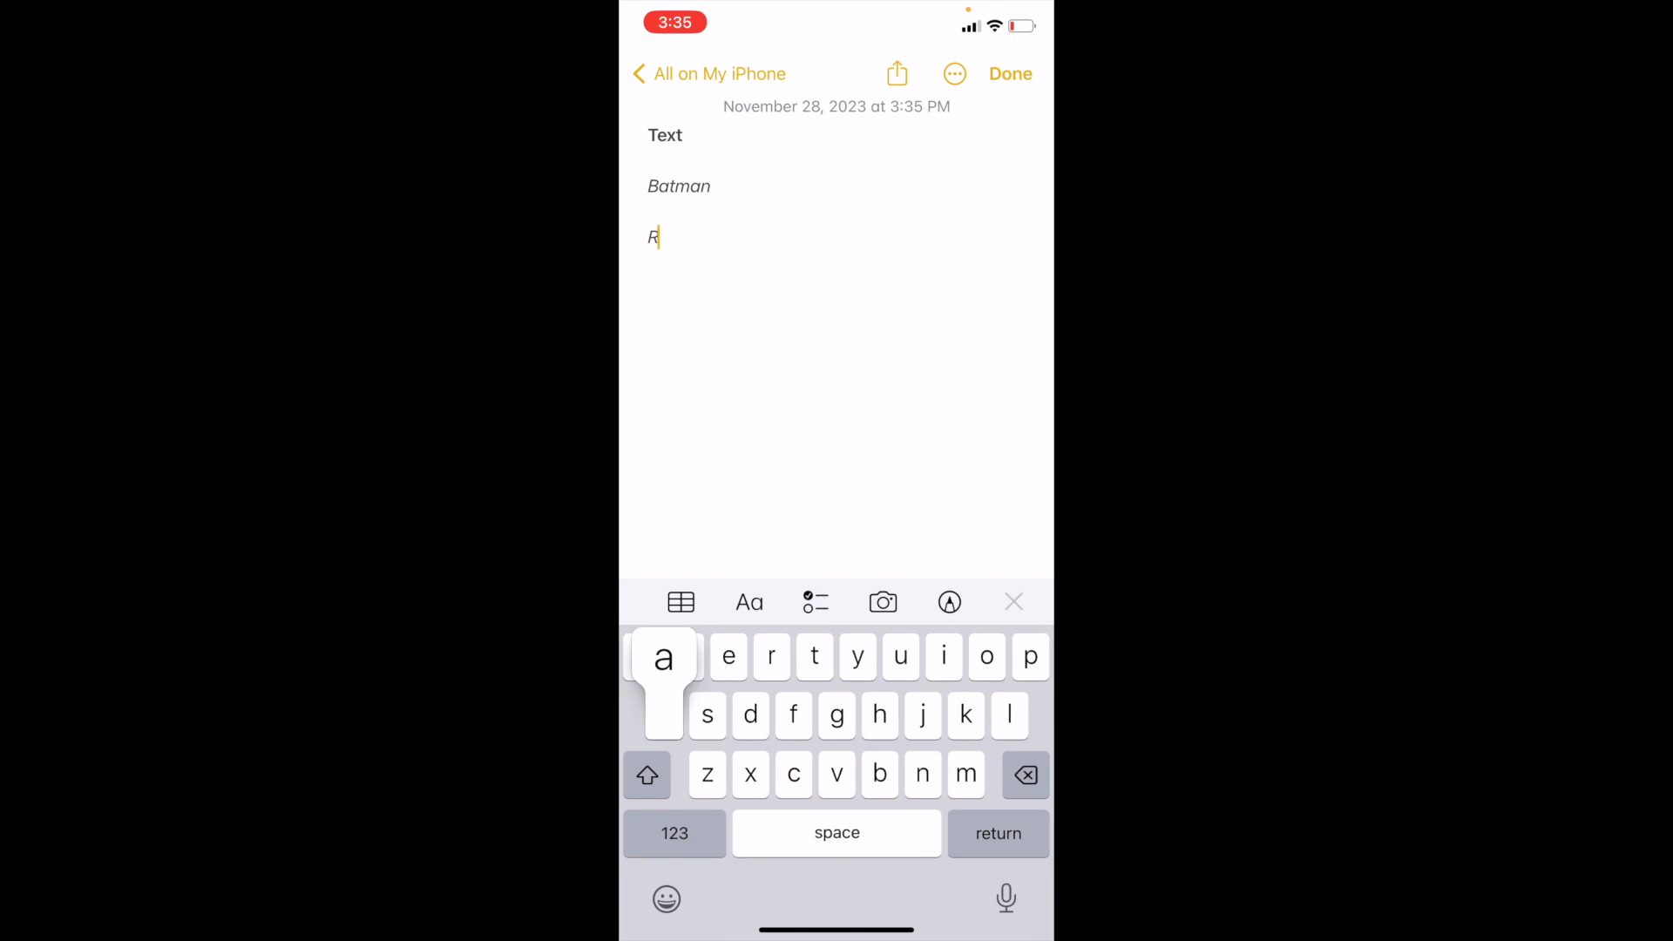
{"action": "type", "text": "andom"}
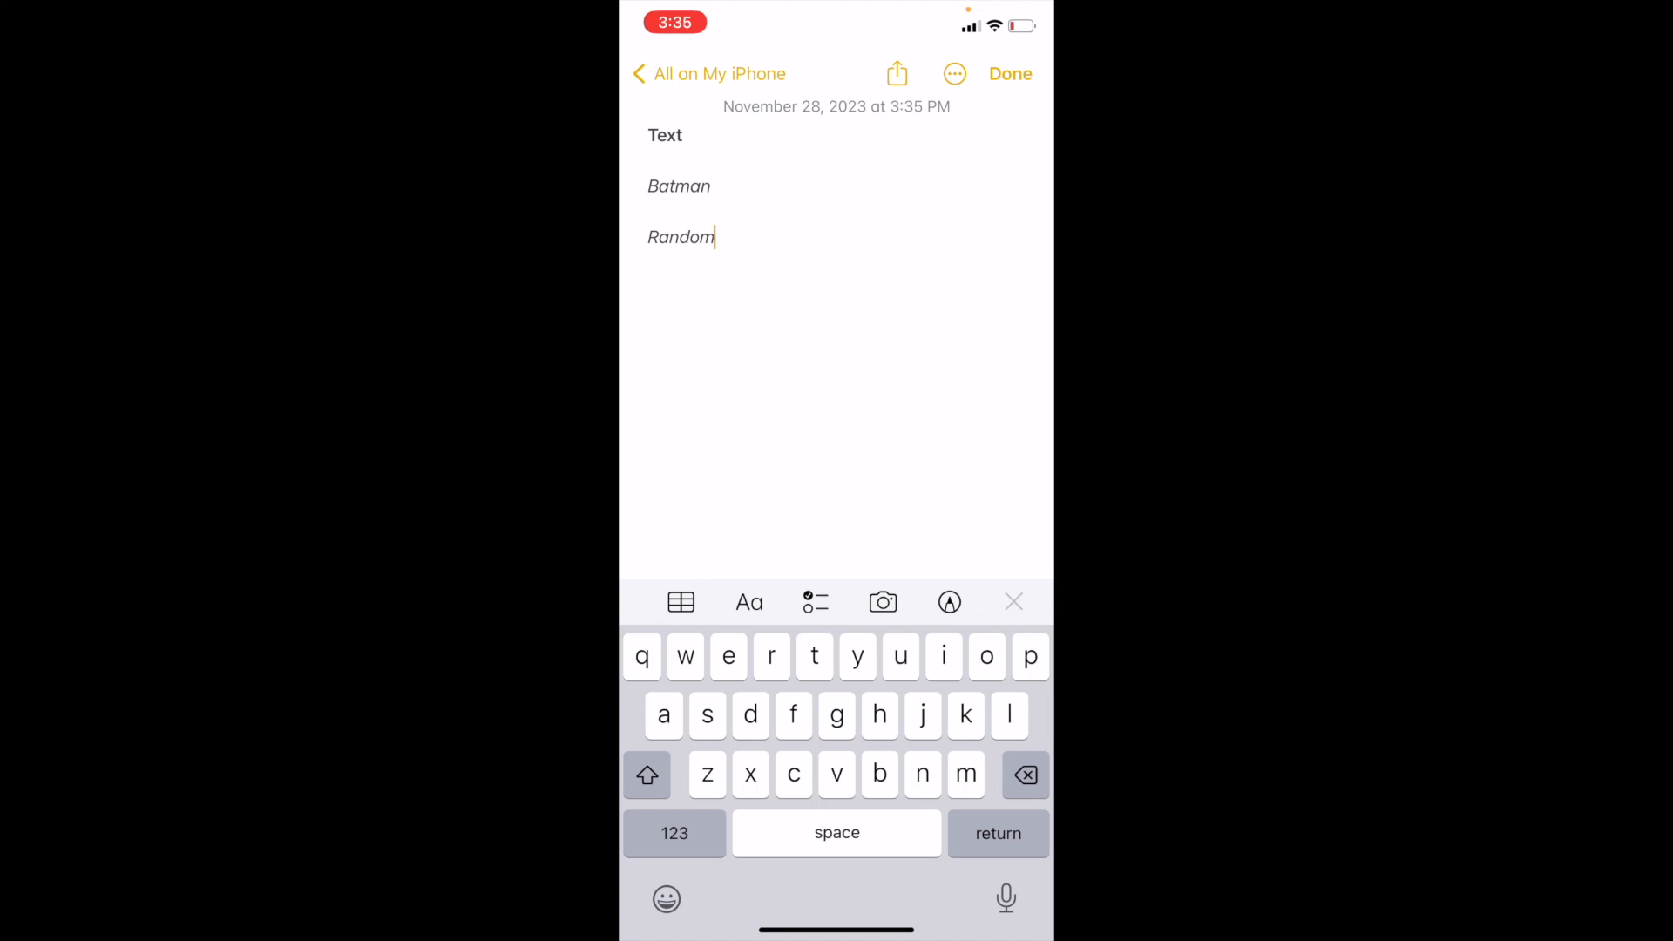
{"action": "left_click", "coordinate": [748, 602]}
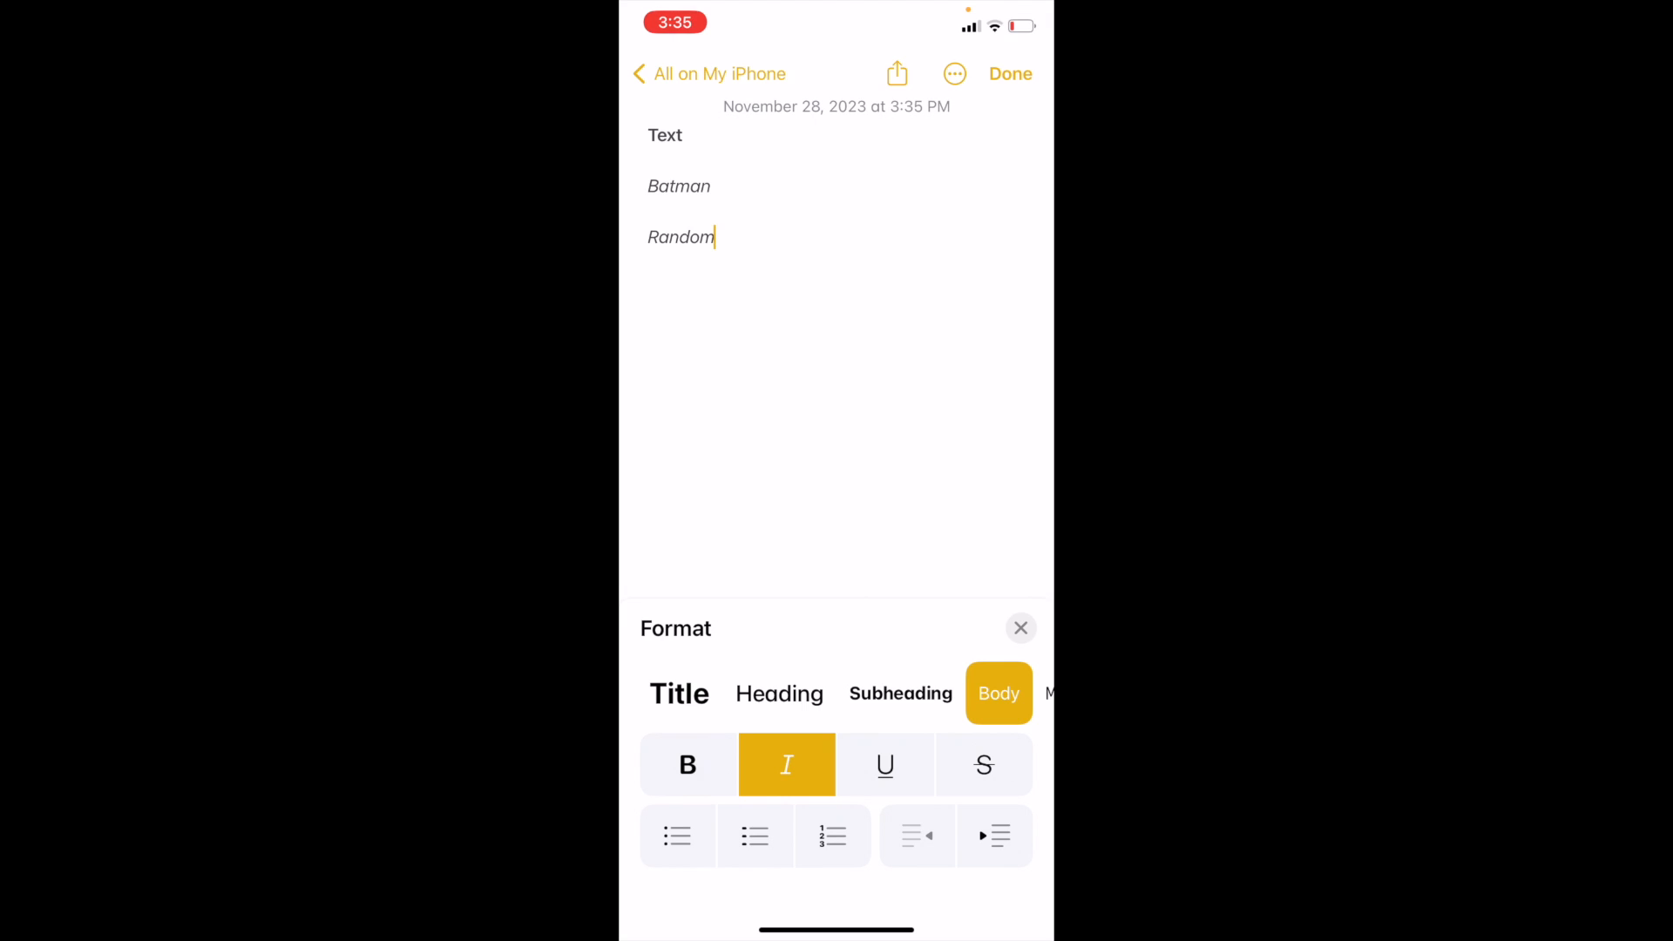
Select 'Random', underline it, and close the formatting panel.
{"action": "double_click", "coordinate": [679, 236]}
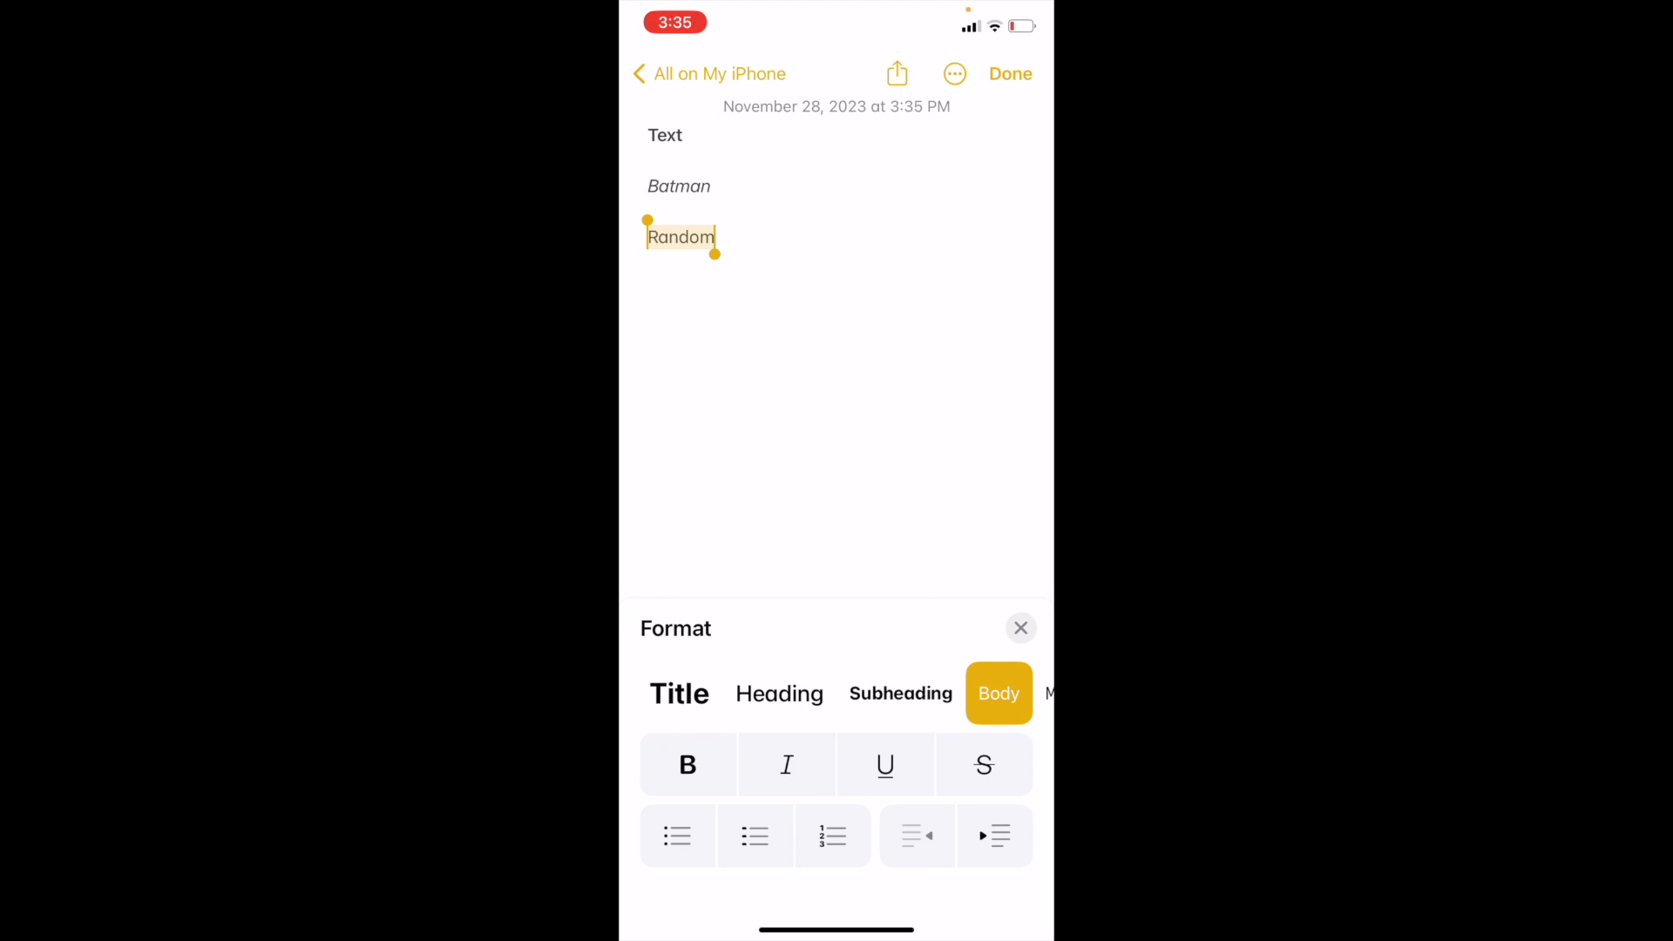
{"action": "left_click", "coordinate": [885, 765]}
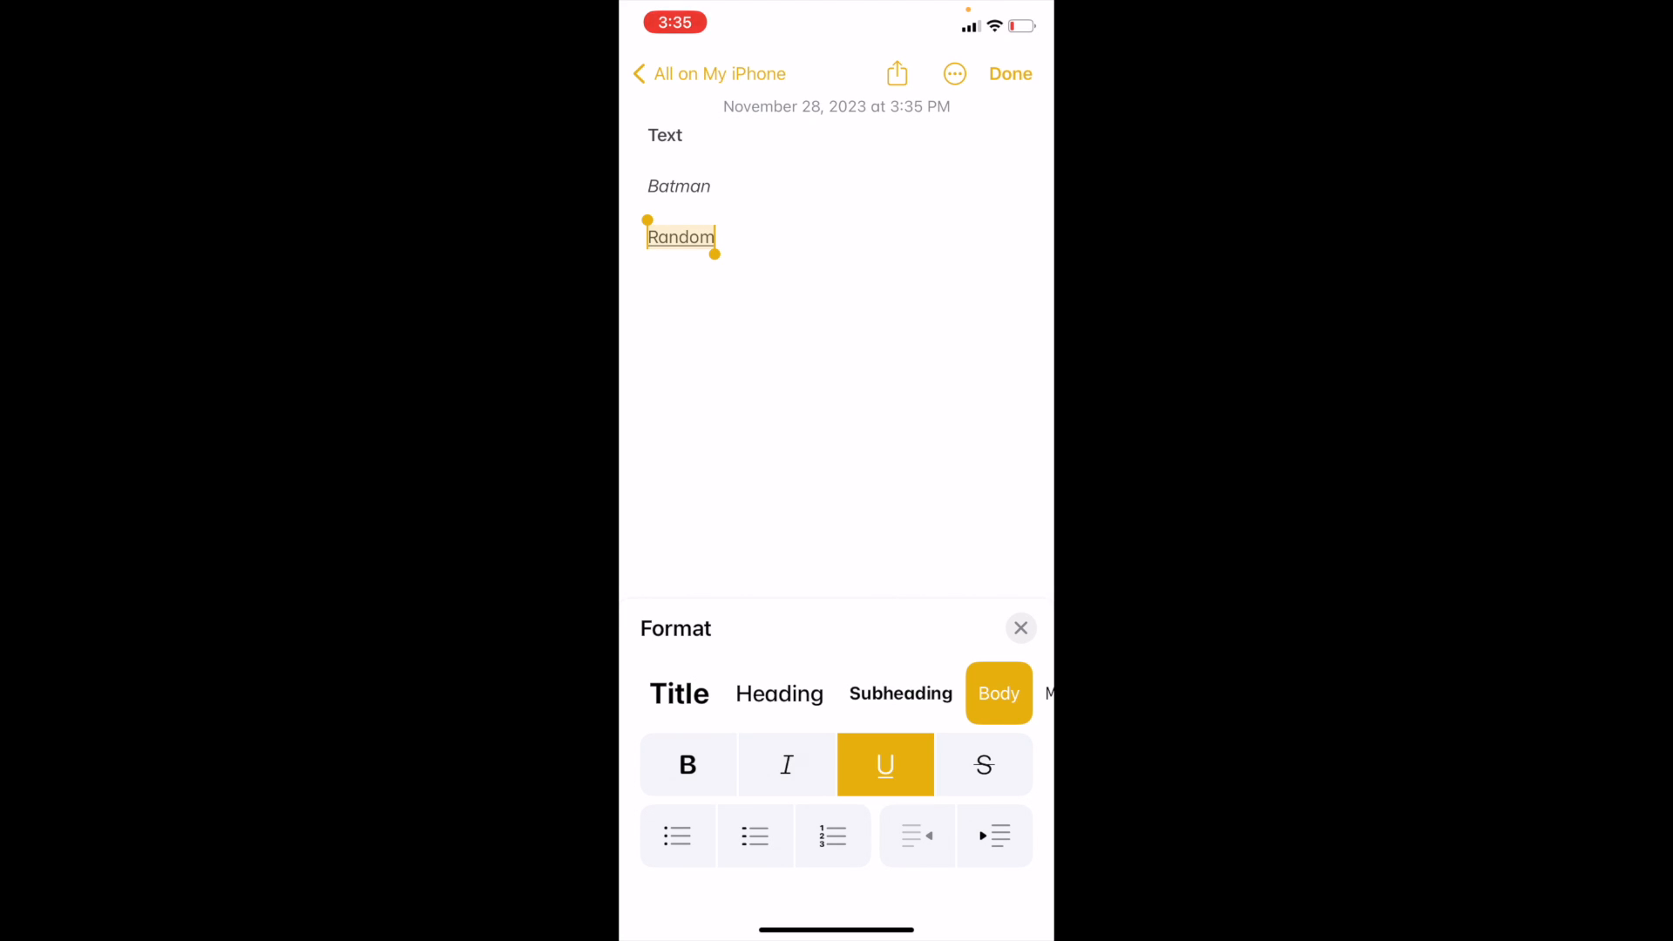
{"action": "left_click", "coordinate": [1021, 628]}
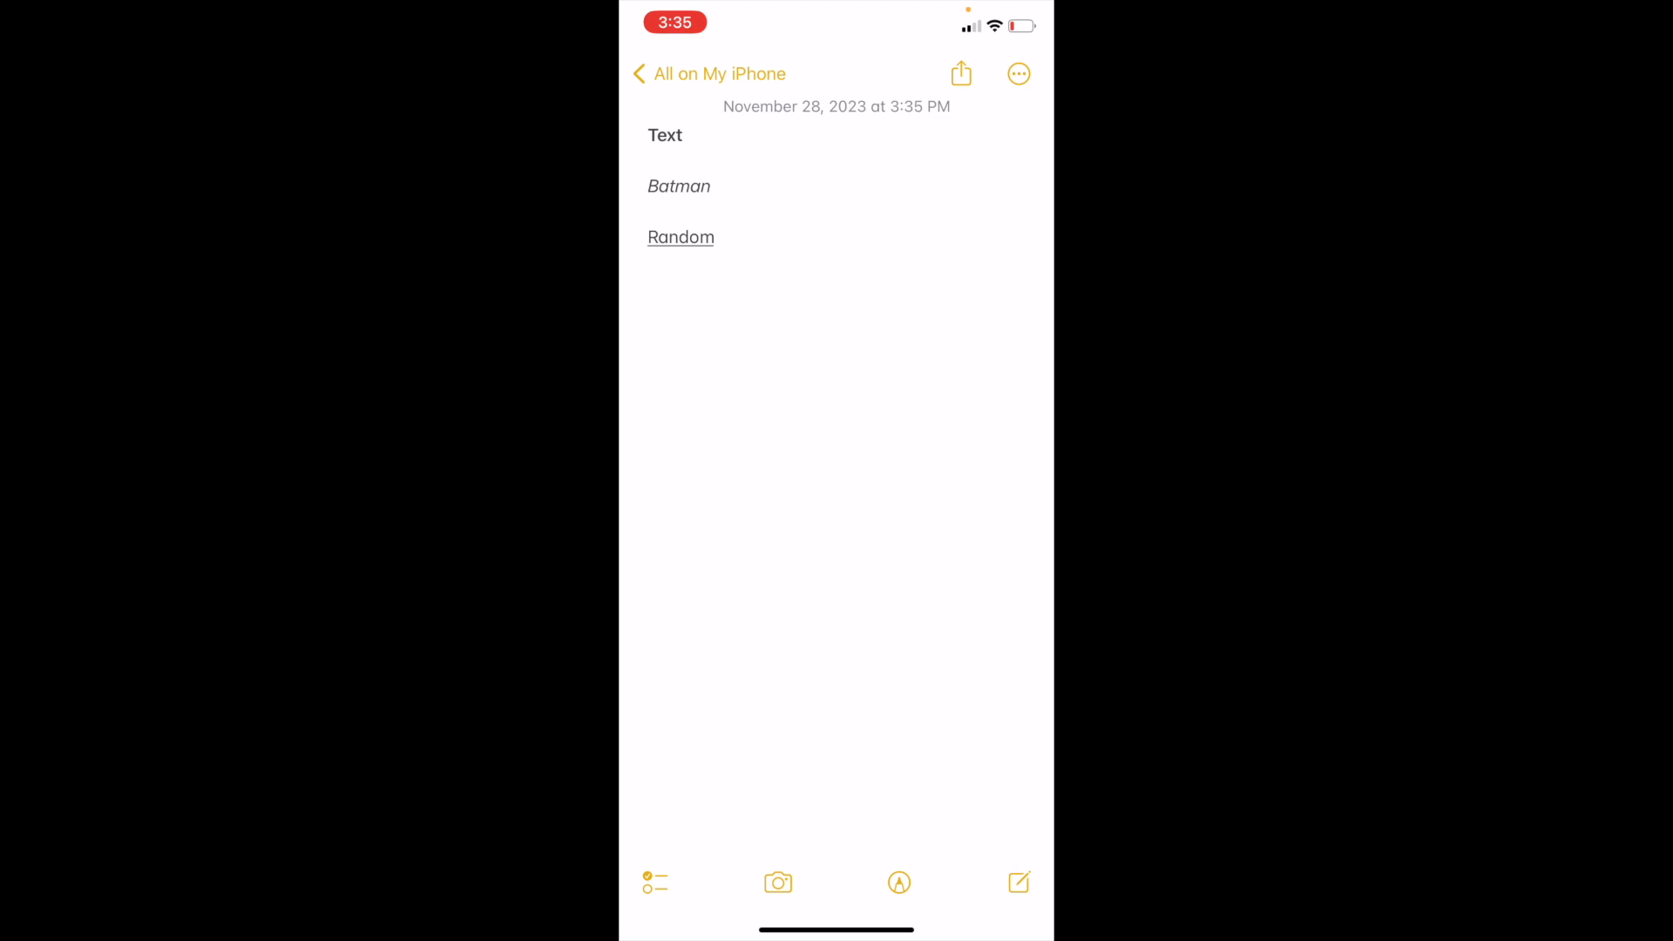